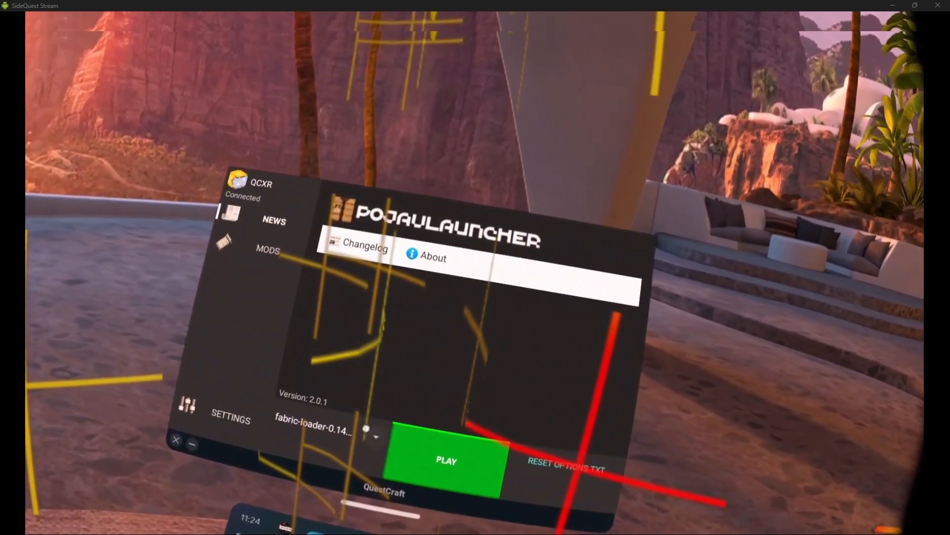
Press PLAY with the fabric loader profile and wait for the library check
{"action": "left_click", "coordinate": [446, 460]}
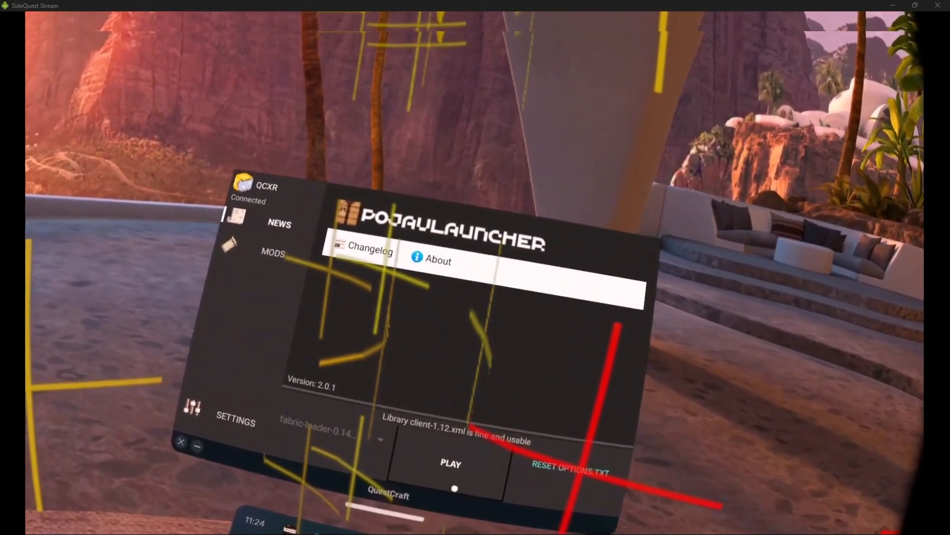
{"action": "left_click", "coordinate": [451, 464]}
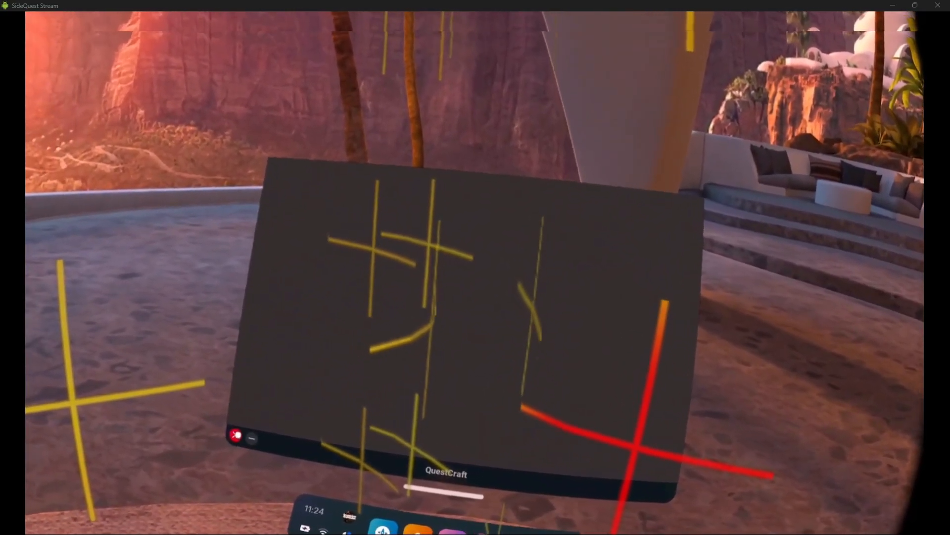
Close the stalled blank QuestCraft window and show the App Library
{"action": "left_click", "coordinate": [476, 523]}
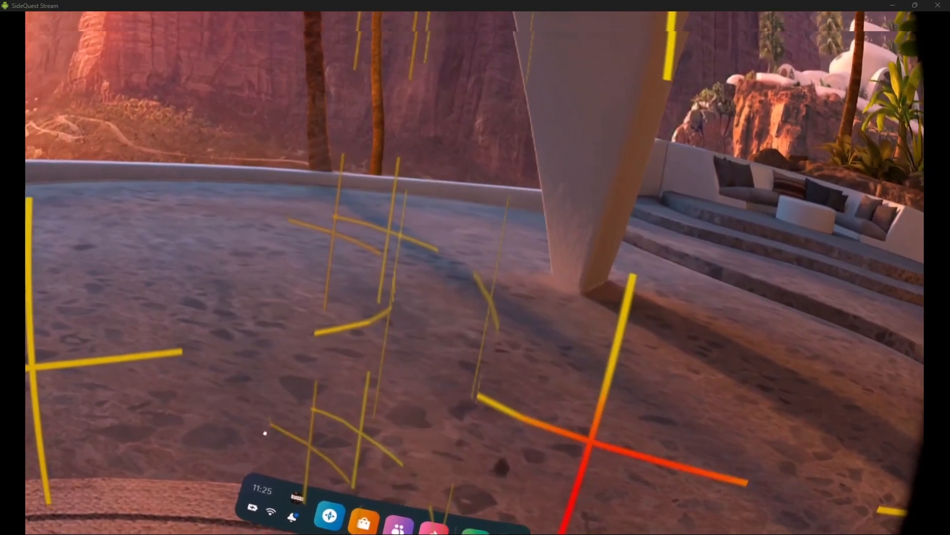
{"action": "left_click", "coordinate": [364, 522]}
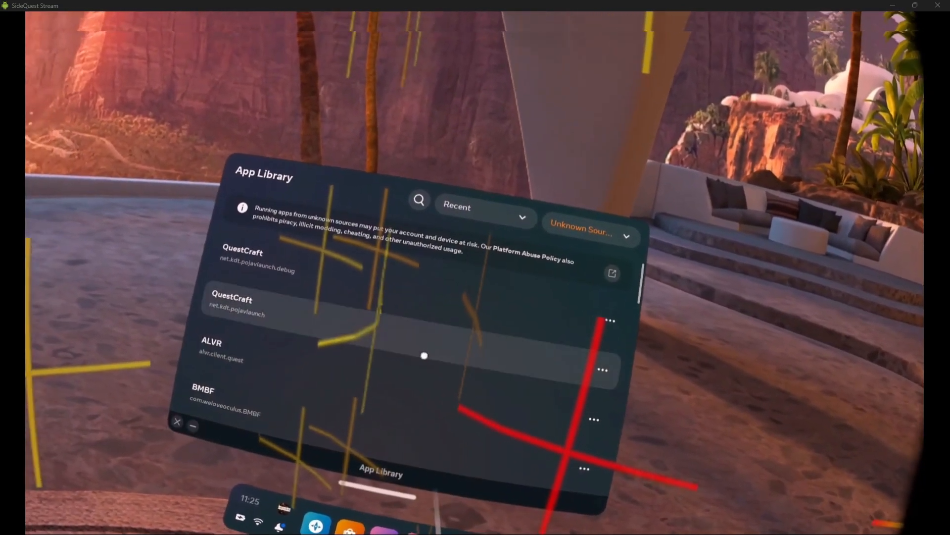
Relaunch net.kdt.pojavlaunch from Unknown Sources and wait for the Minecraft title screen
{"action": "left_click", "coordinate": [232, 306]}
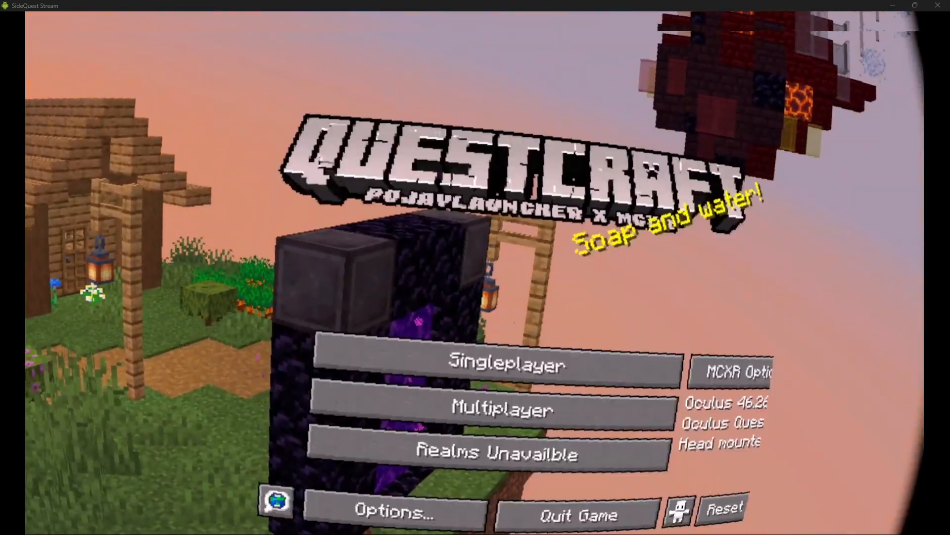
Join a server from the Multiplayer list, then pause the game
{"action": "left_click", "coordinate": [731, 370]}
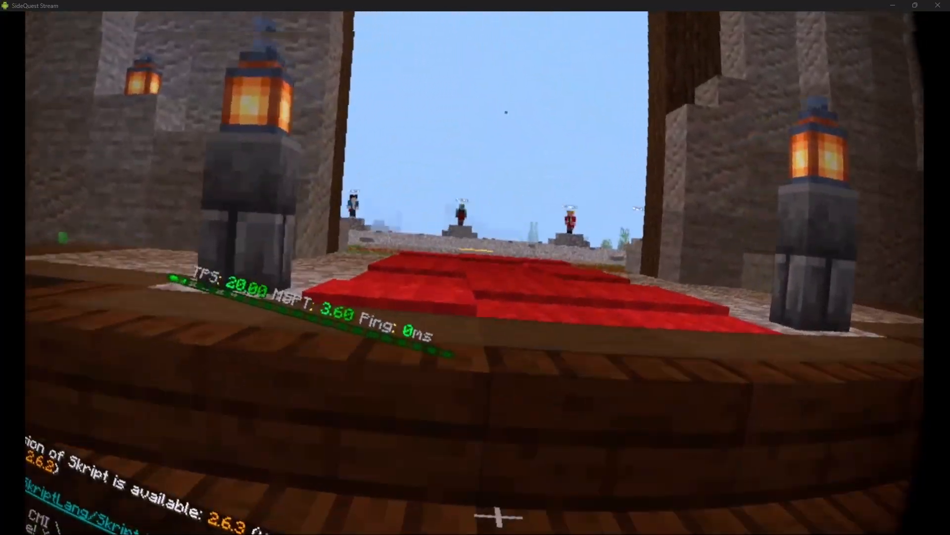
{"action": "mouse_move", "coordinate": [475, 267]}
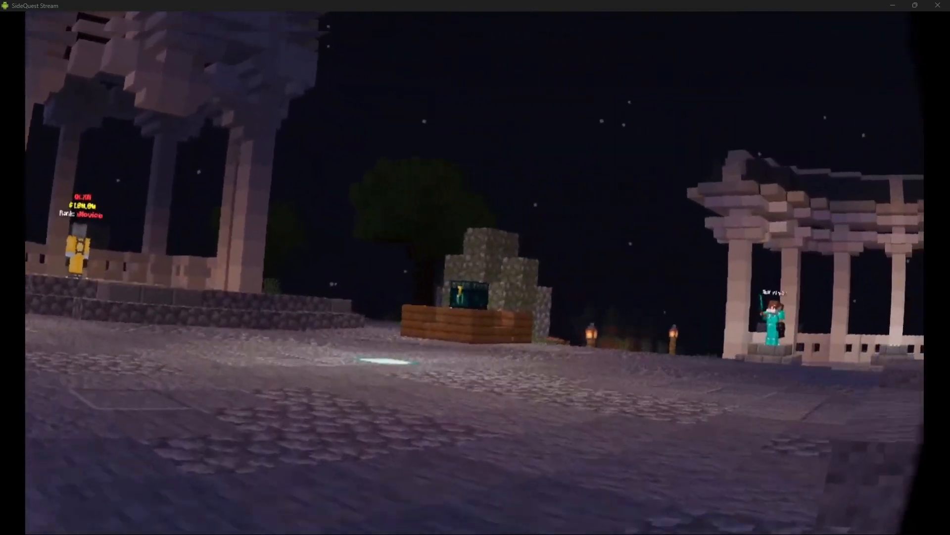
{"action": "key", "text": "Escape"}
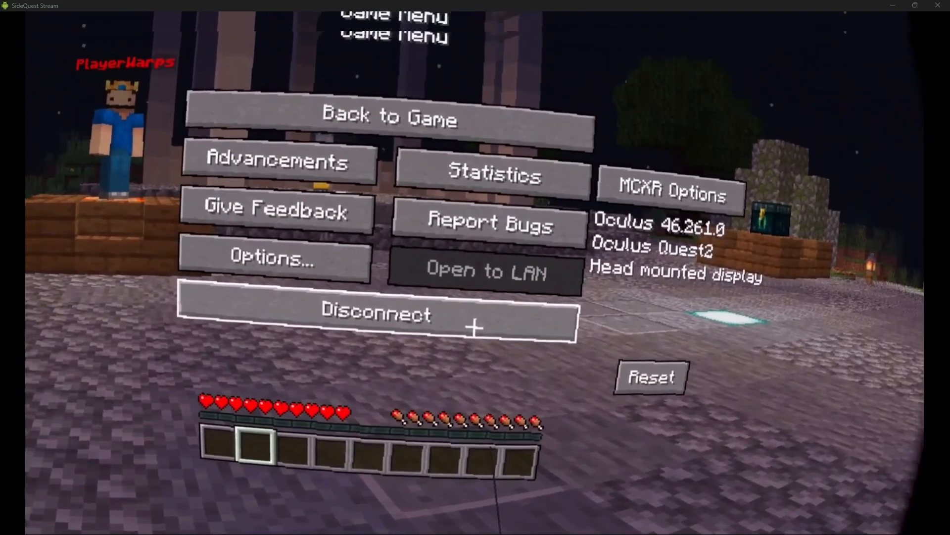
Choose Disconnect in the Game Menu to leave the server
{"action": "left_click", "coordinate": [374, 313]}
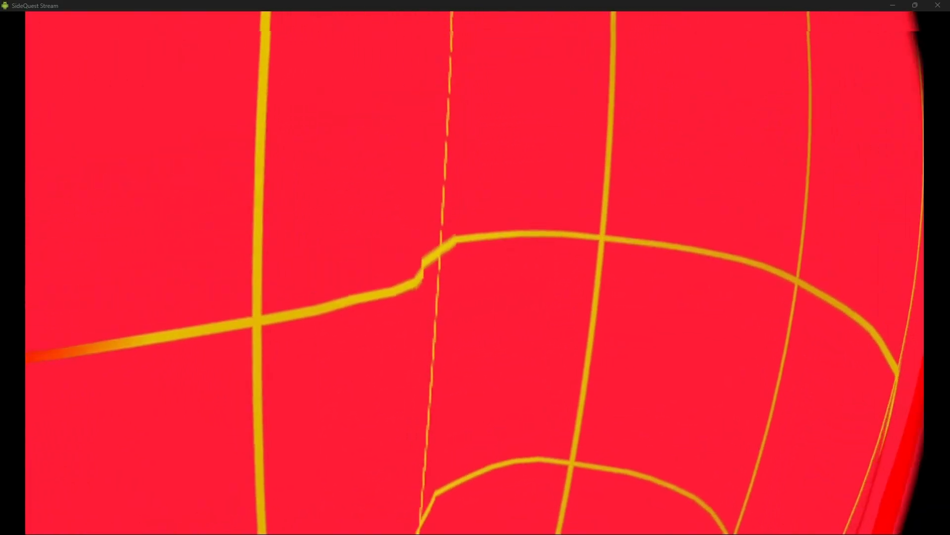